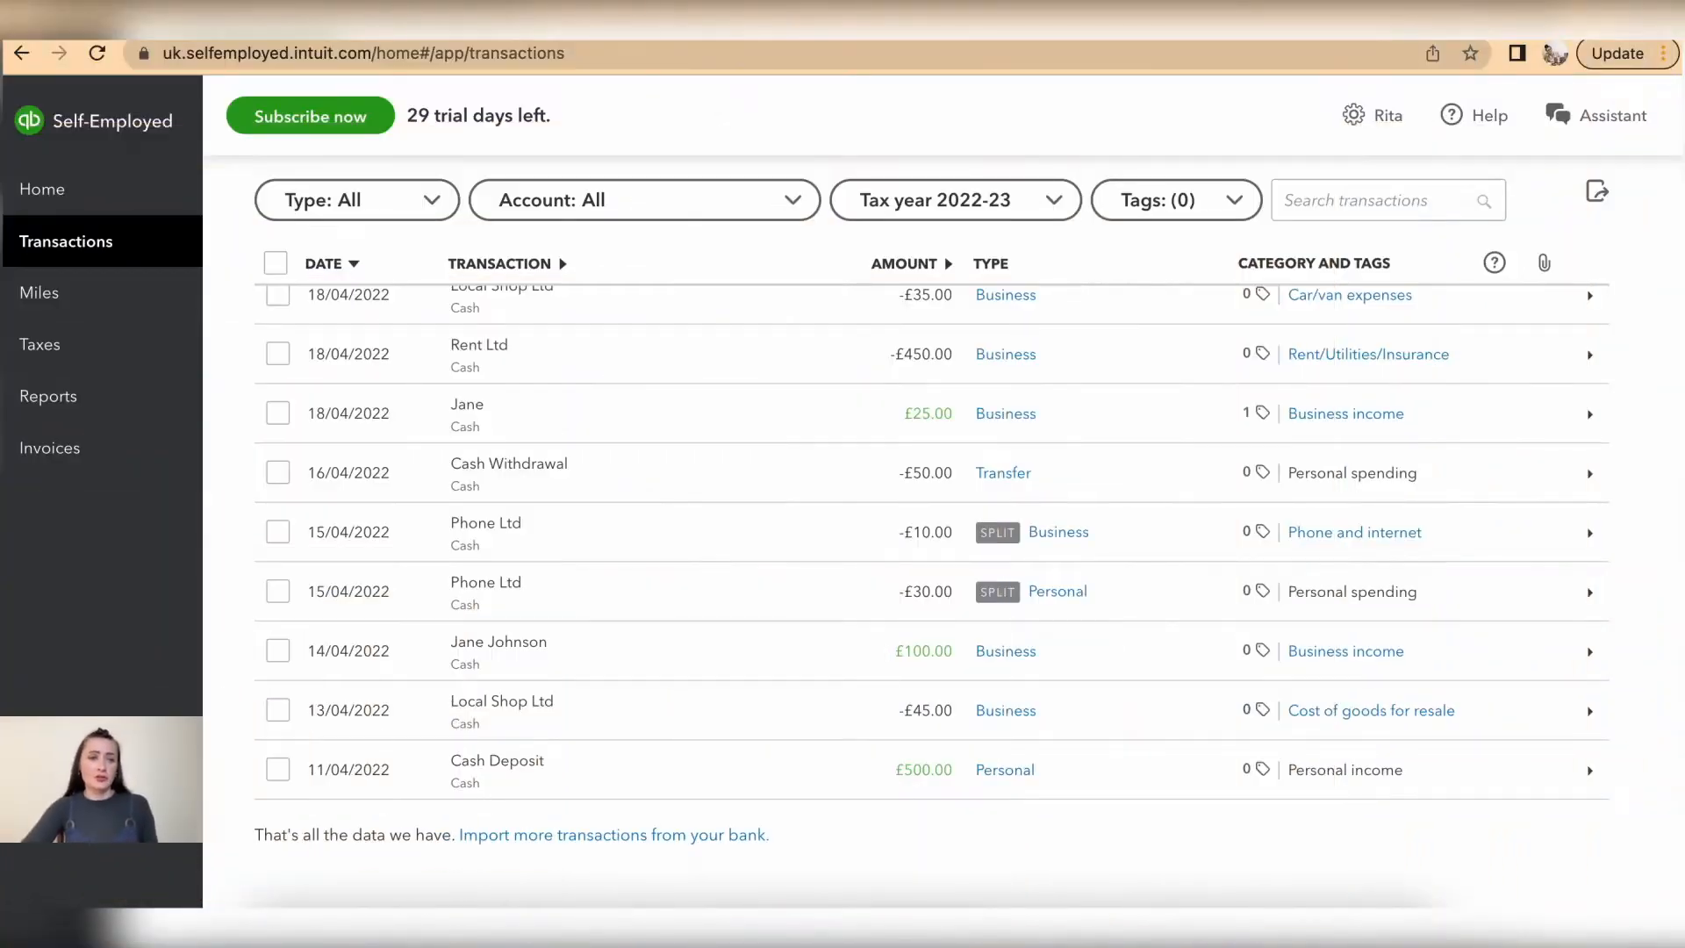
pyautogui.moveTo(555, 504)
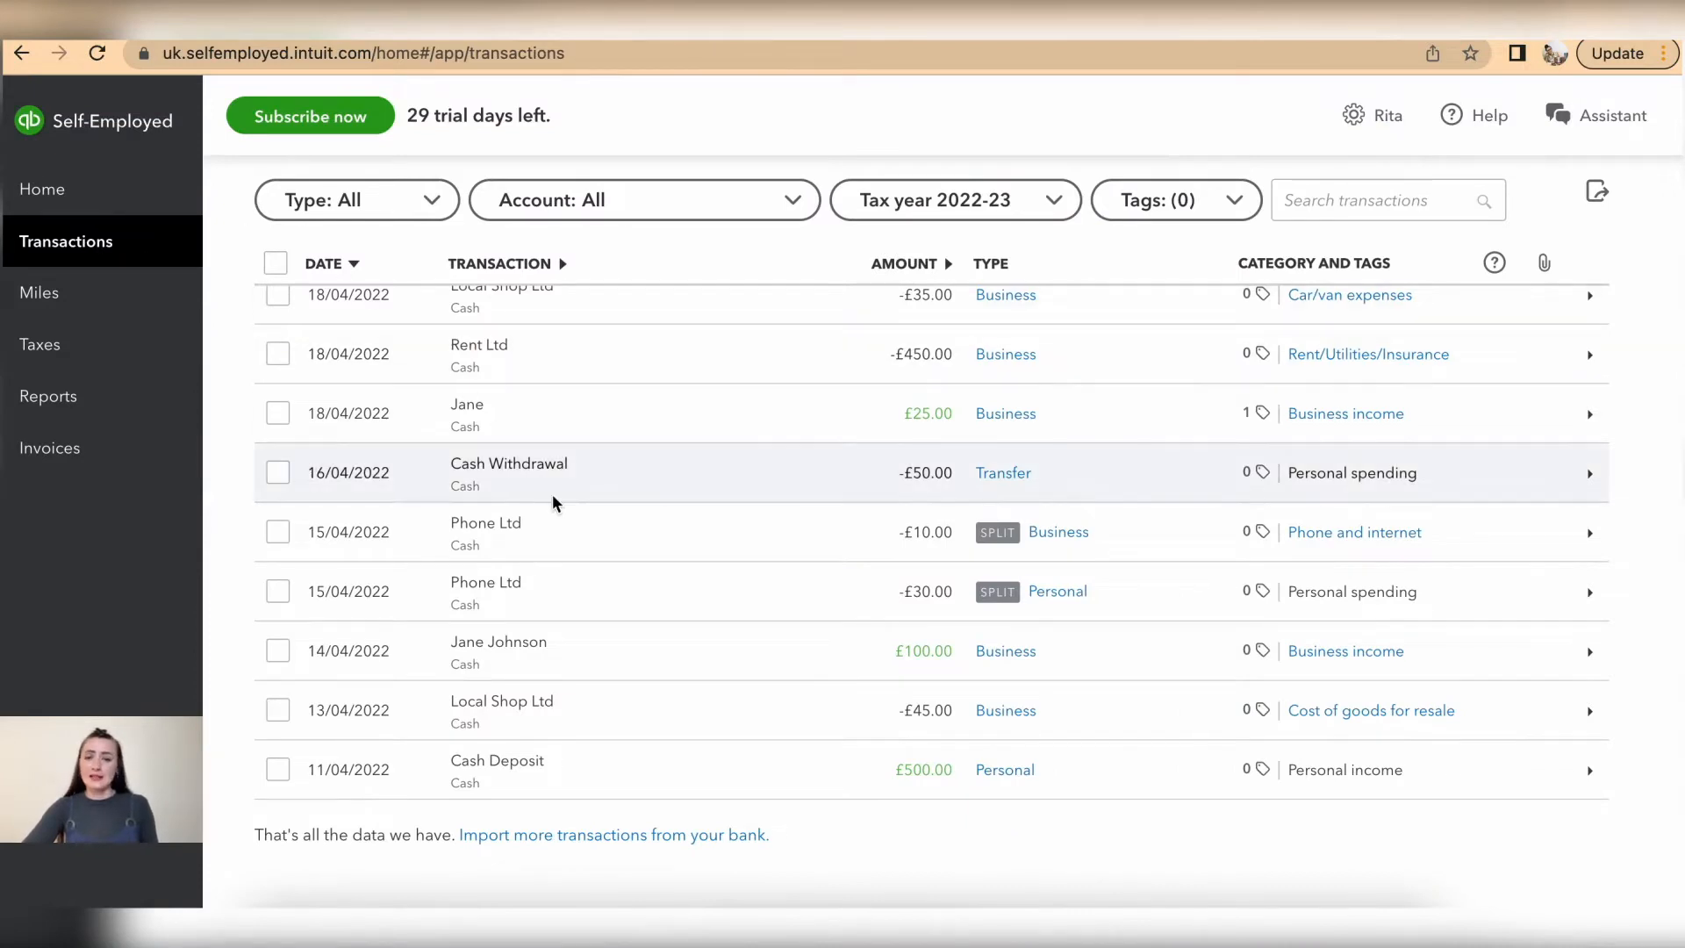
pyautogui.moveTo(593, 699)
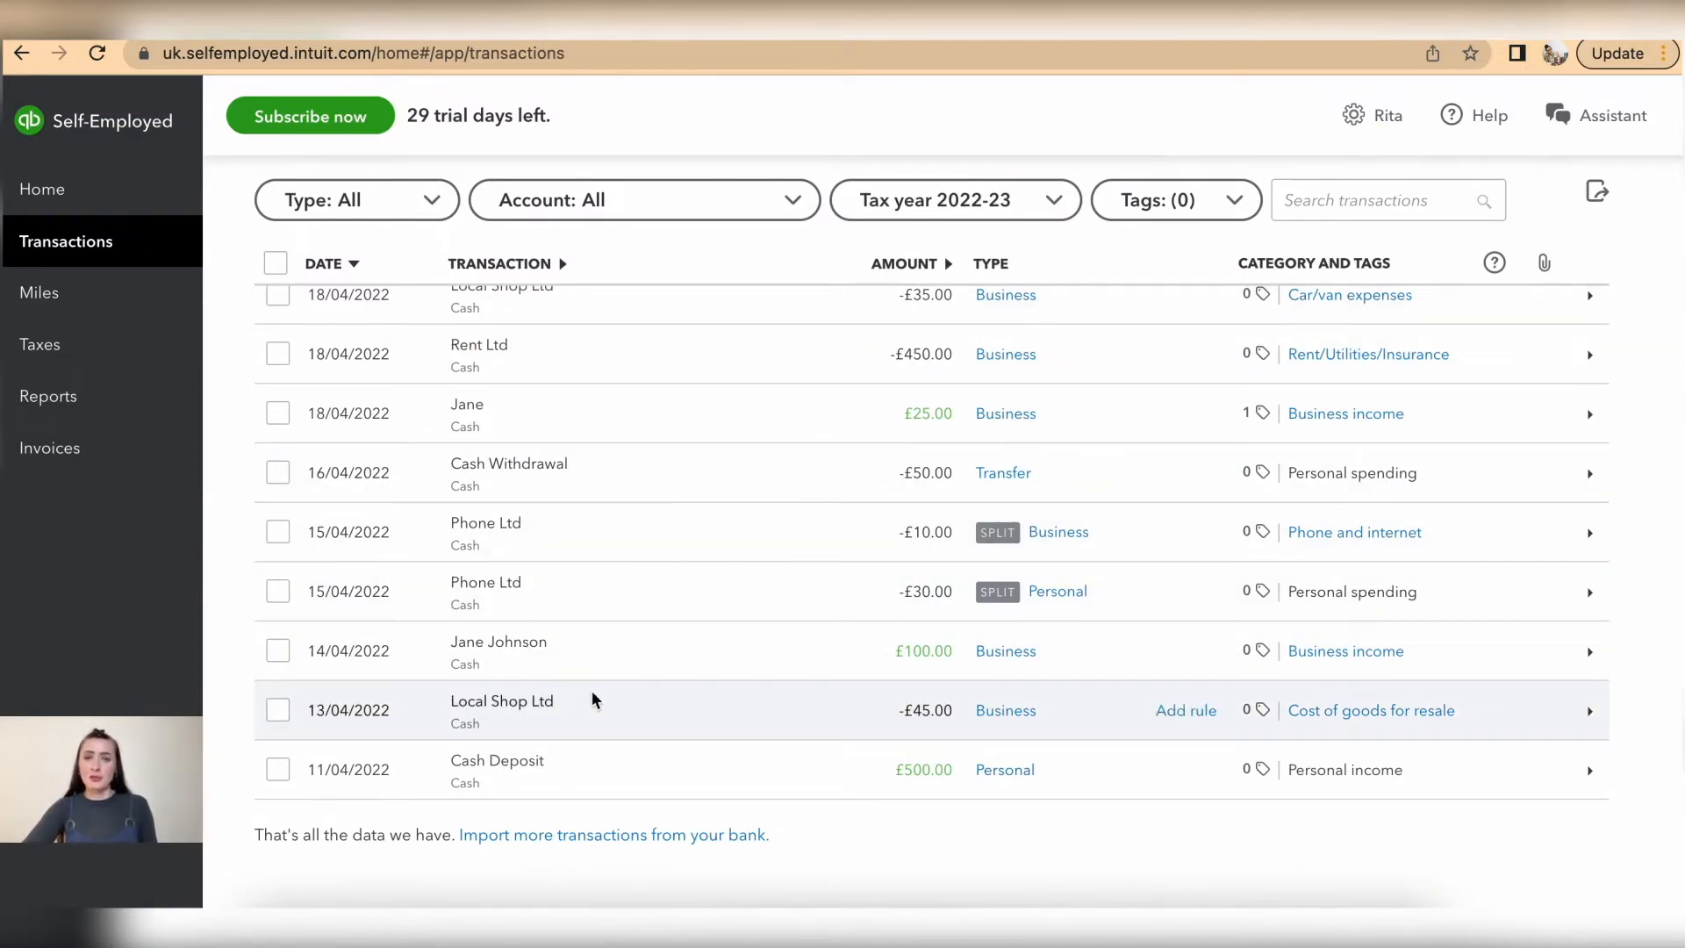
pyautogui.moveTo(510, 707)
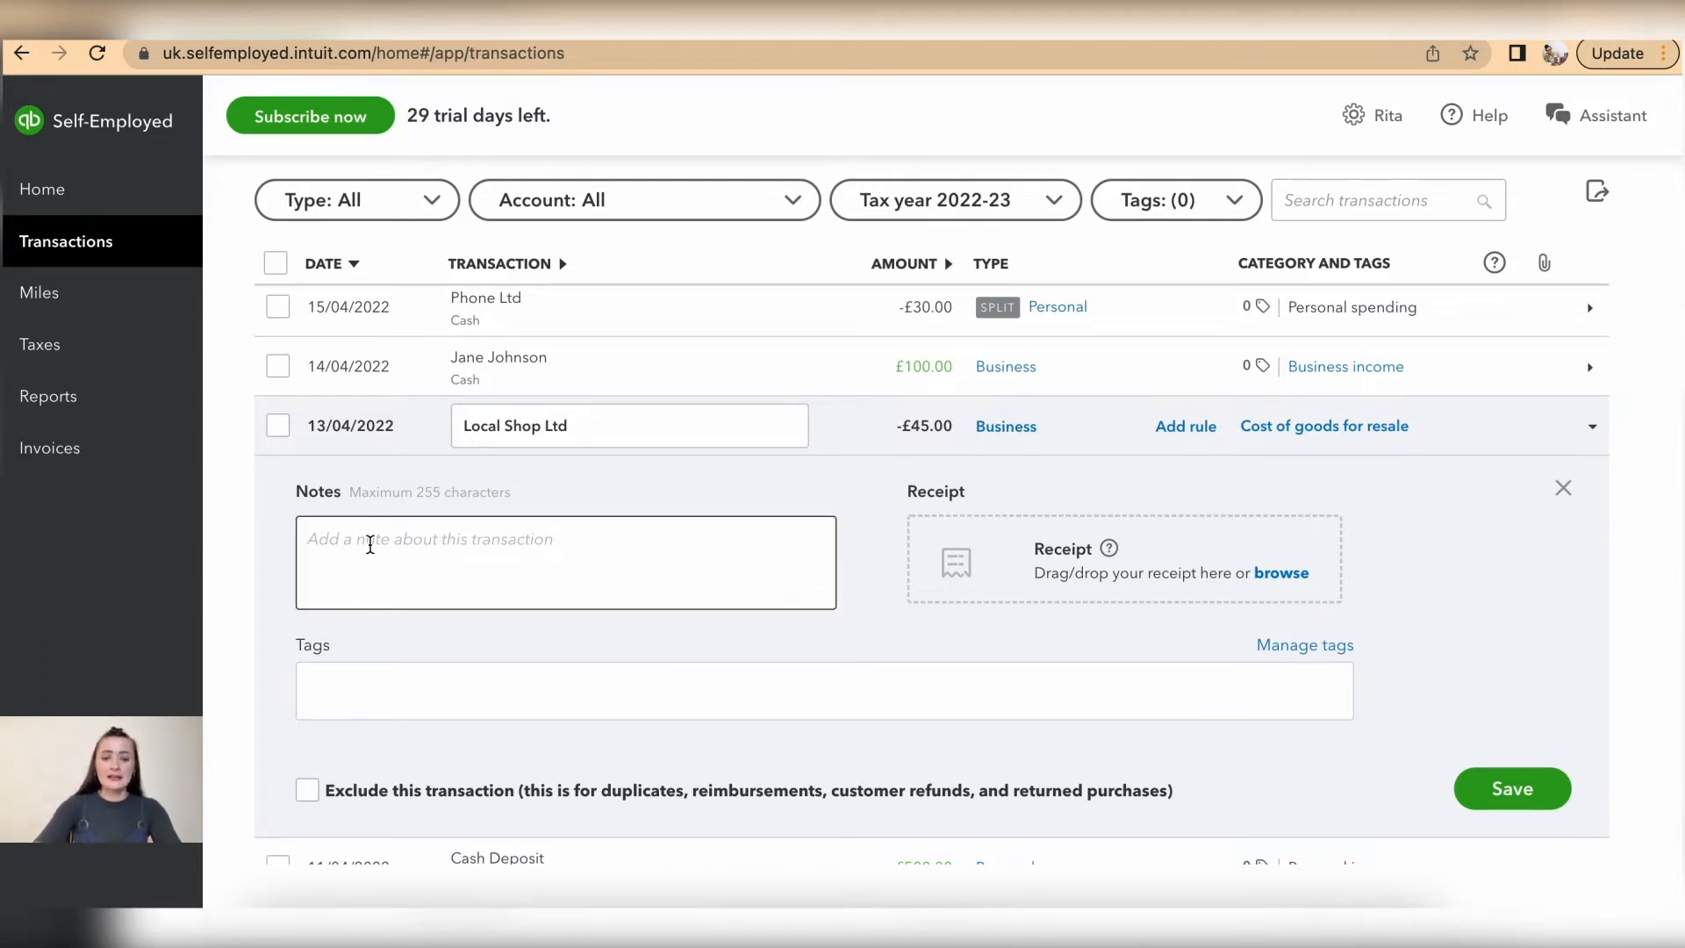
# - Enter the note 'Inv-1234' on the 13/04/2022 Local Shop Ltd transaction
pyautogui.write('Inv-')
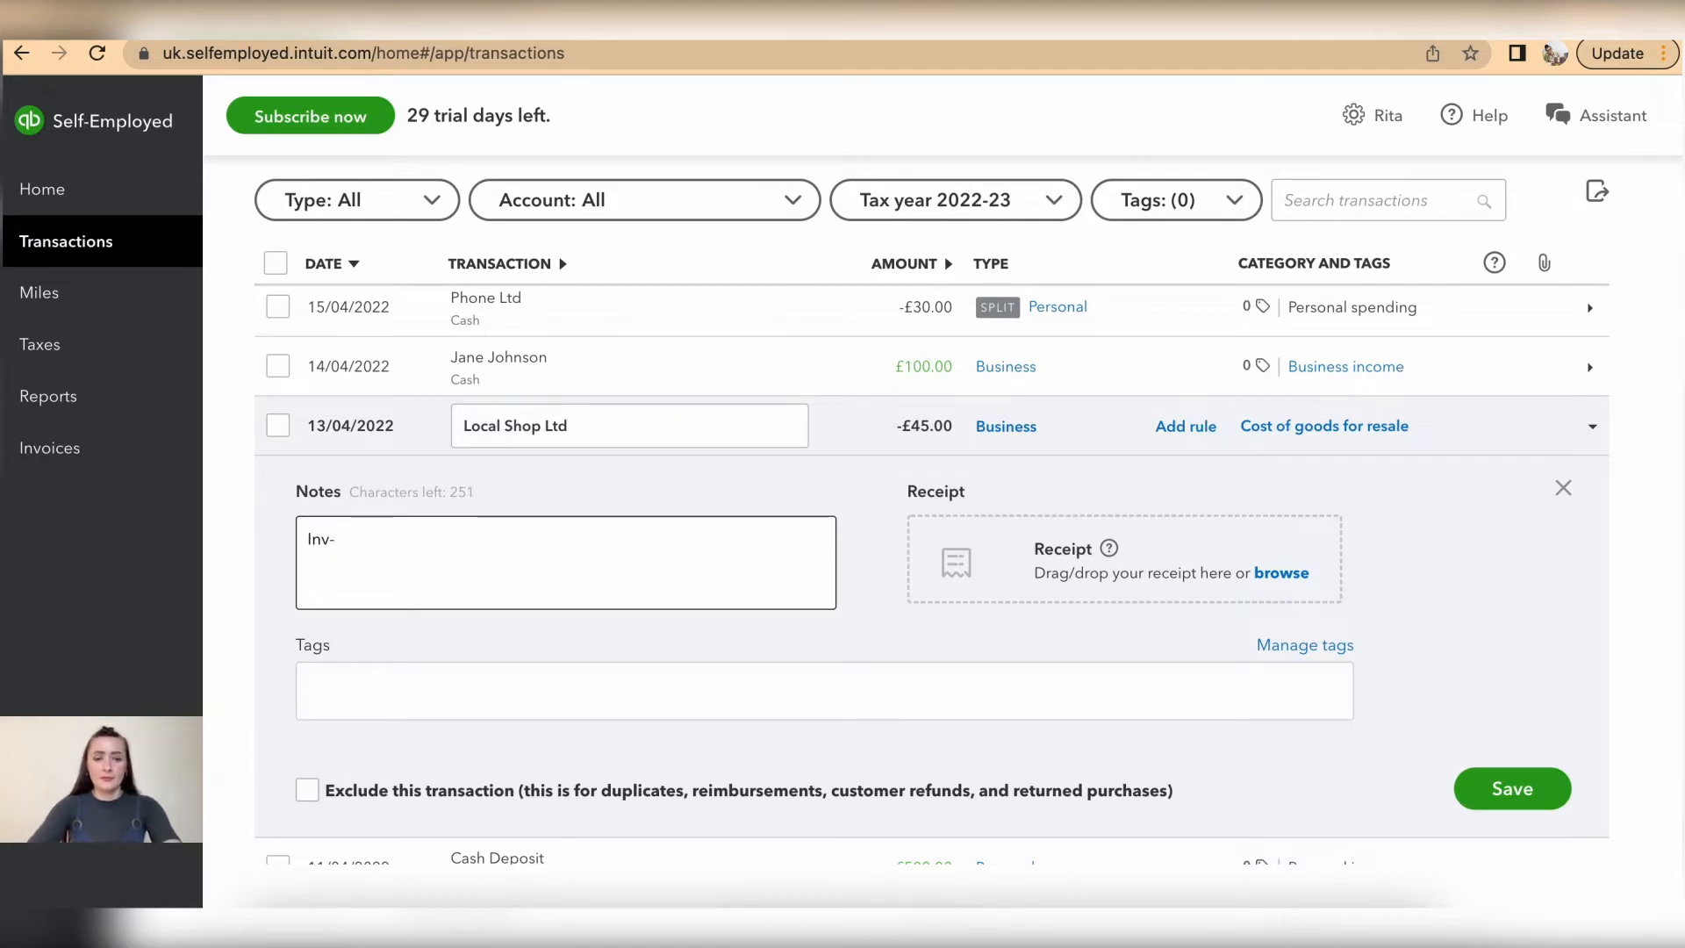
pyautogui.write('1234')
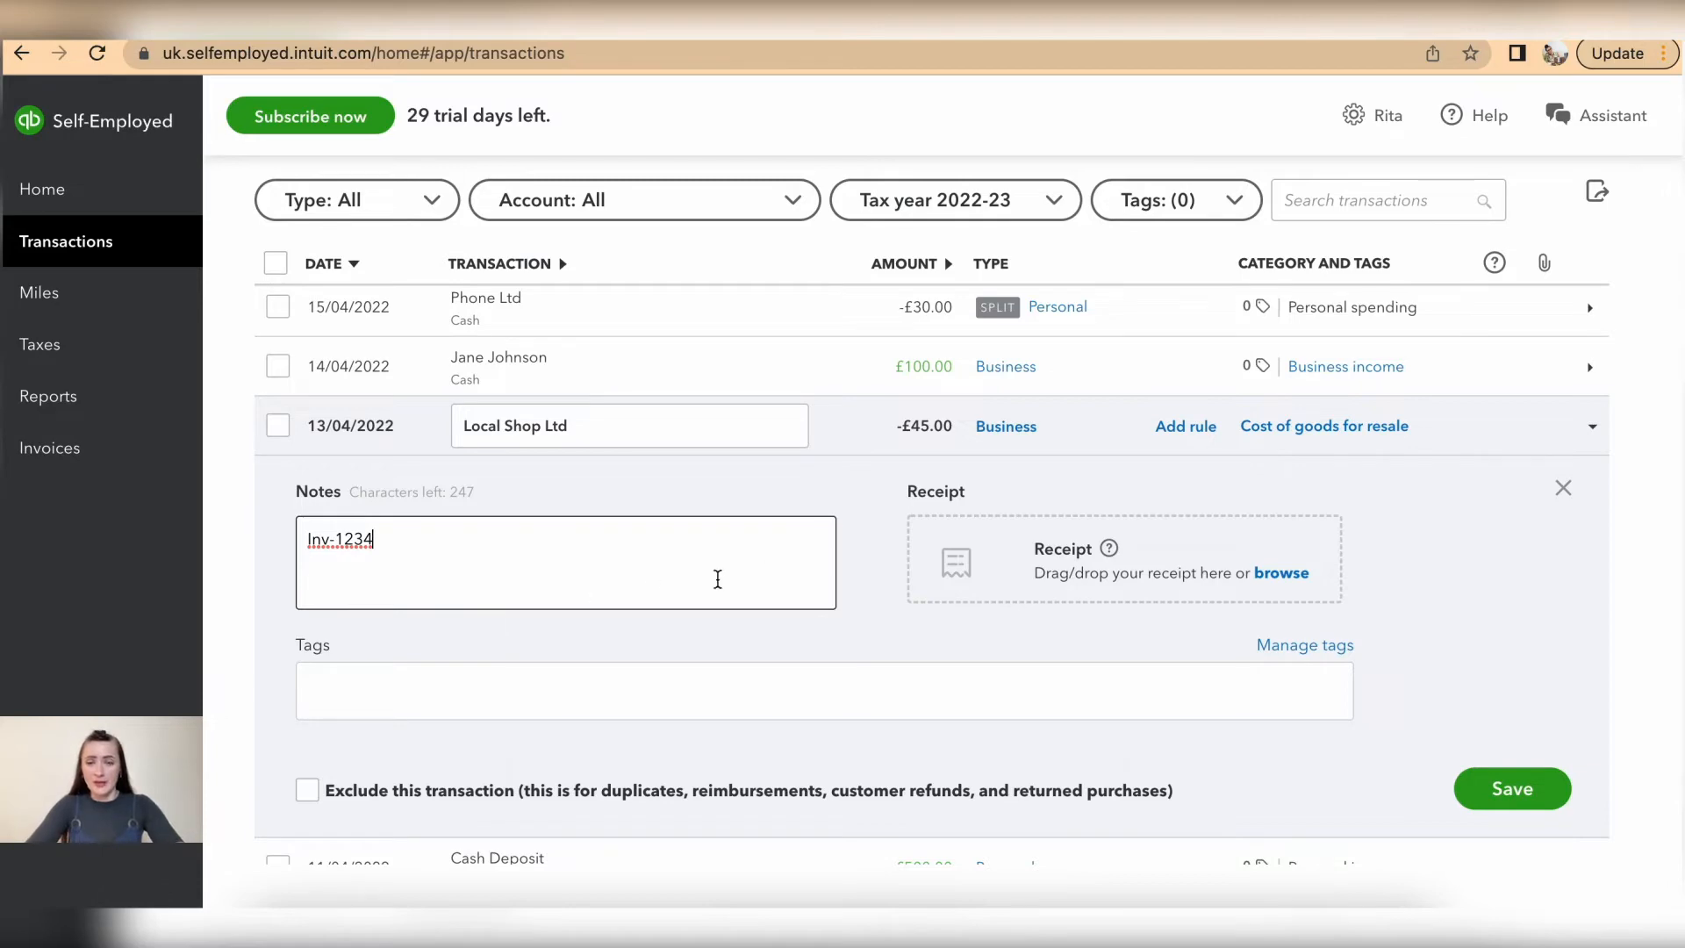
pyautogui.moveTo(1220, 541)
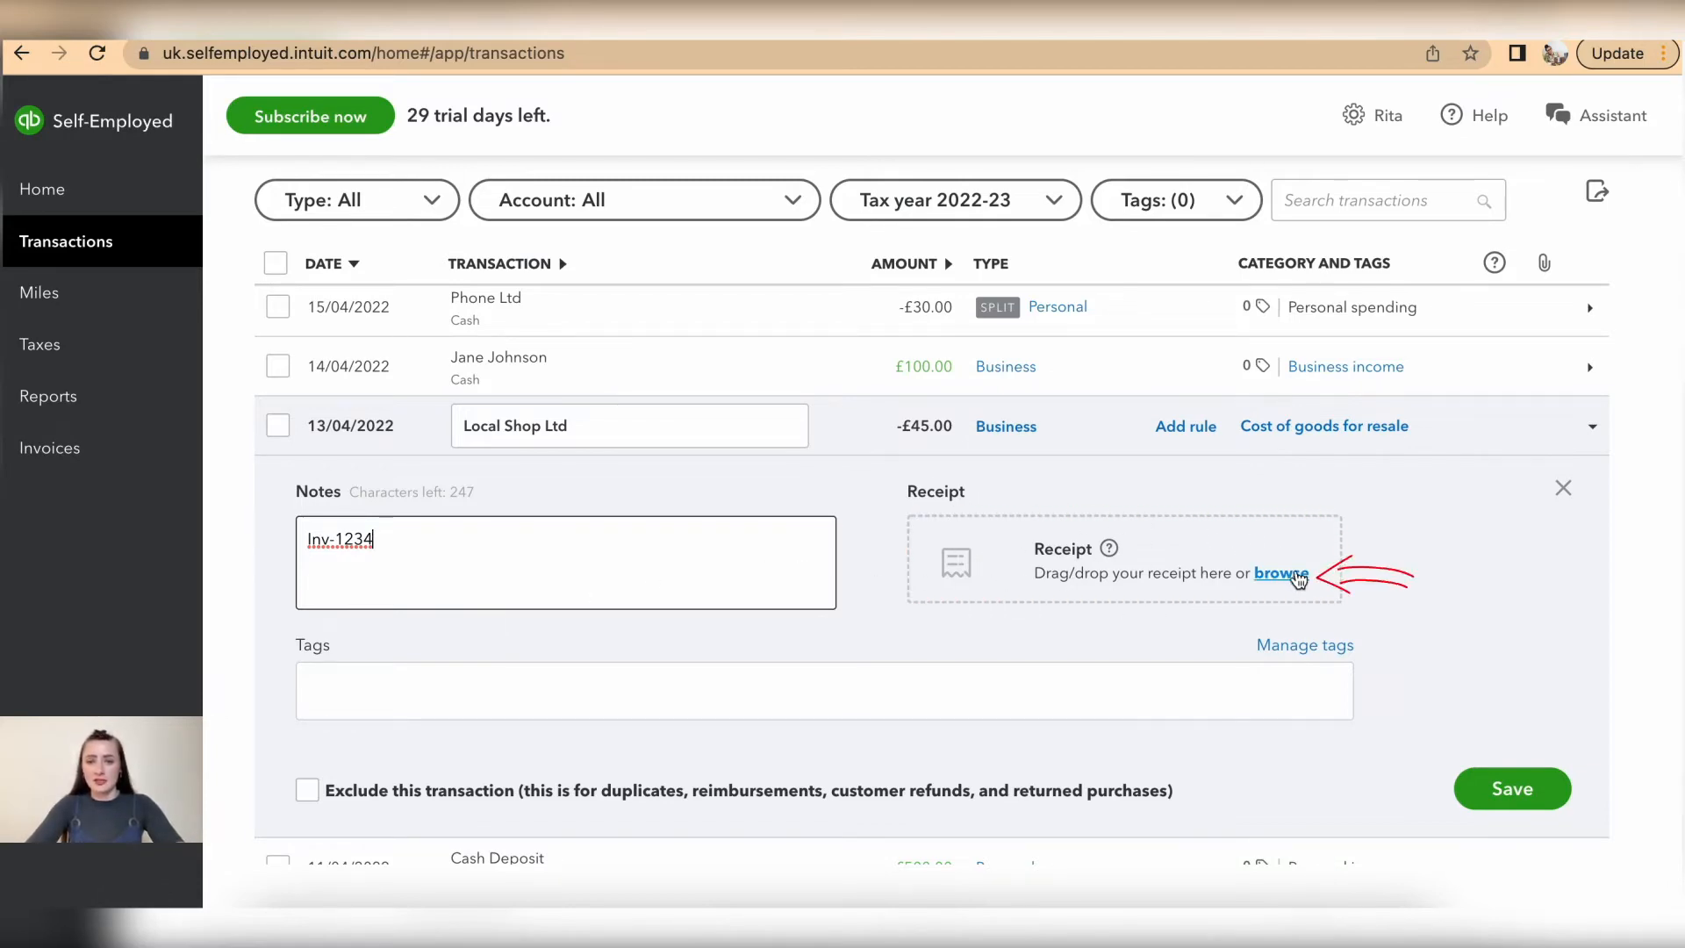
# - Attach the Local Shop Ltd PDF receipt from Documents to the transaction
pyautogui.click(1282, 572)
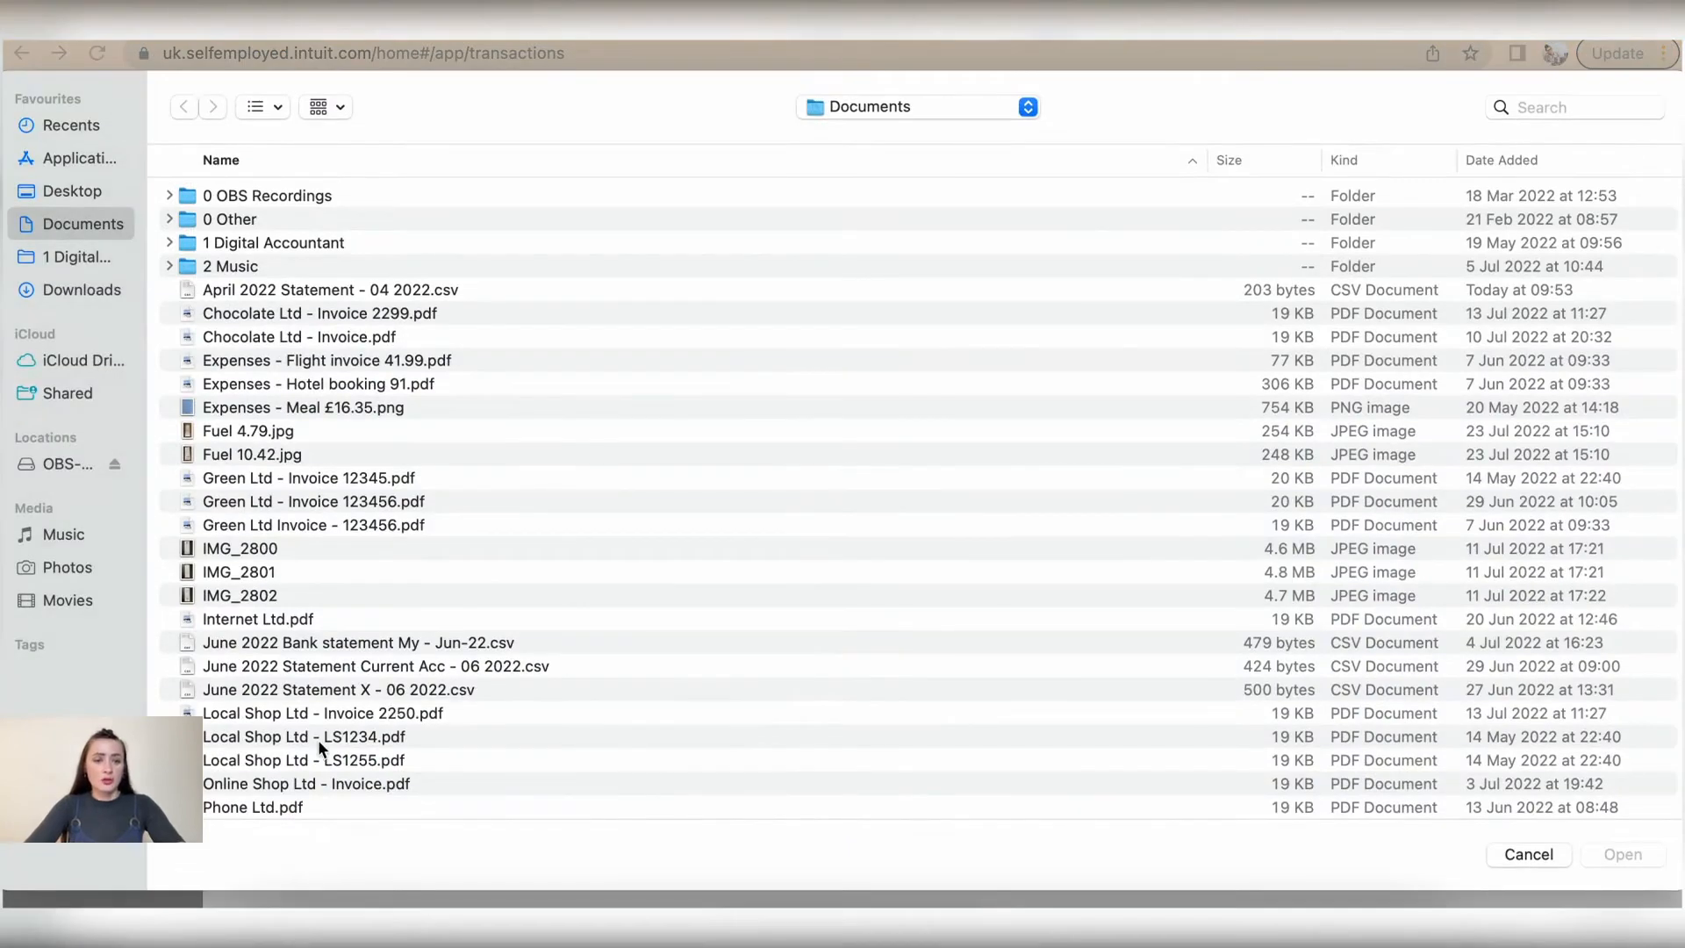
pyautogui.click(305, 744)
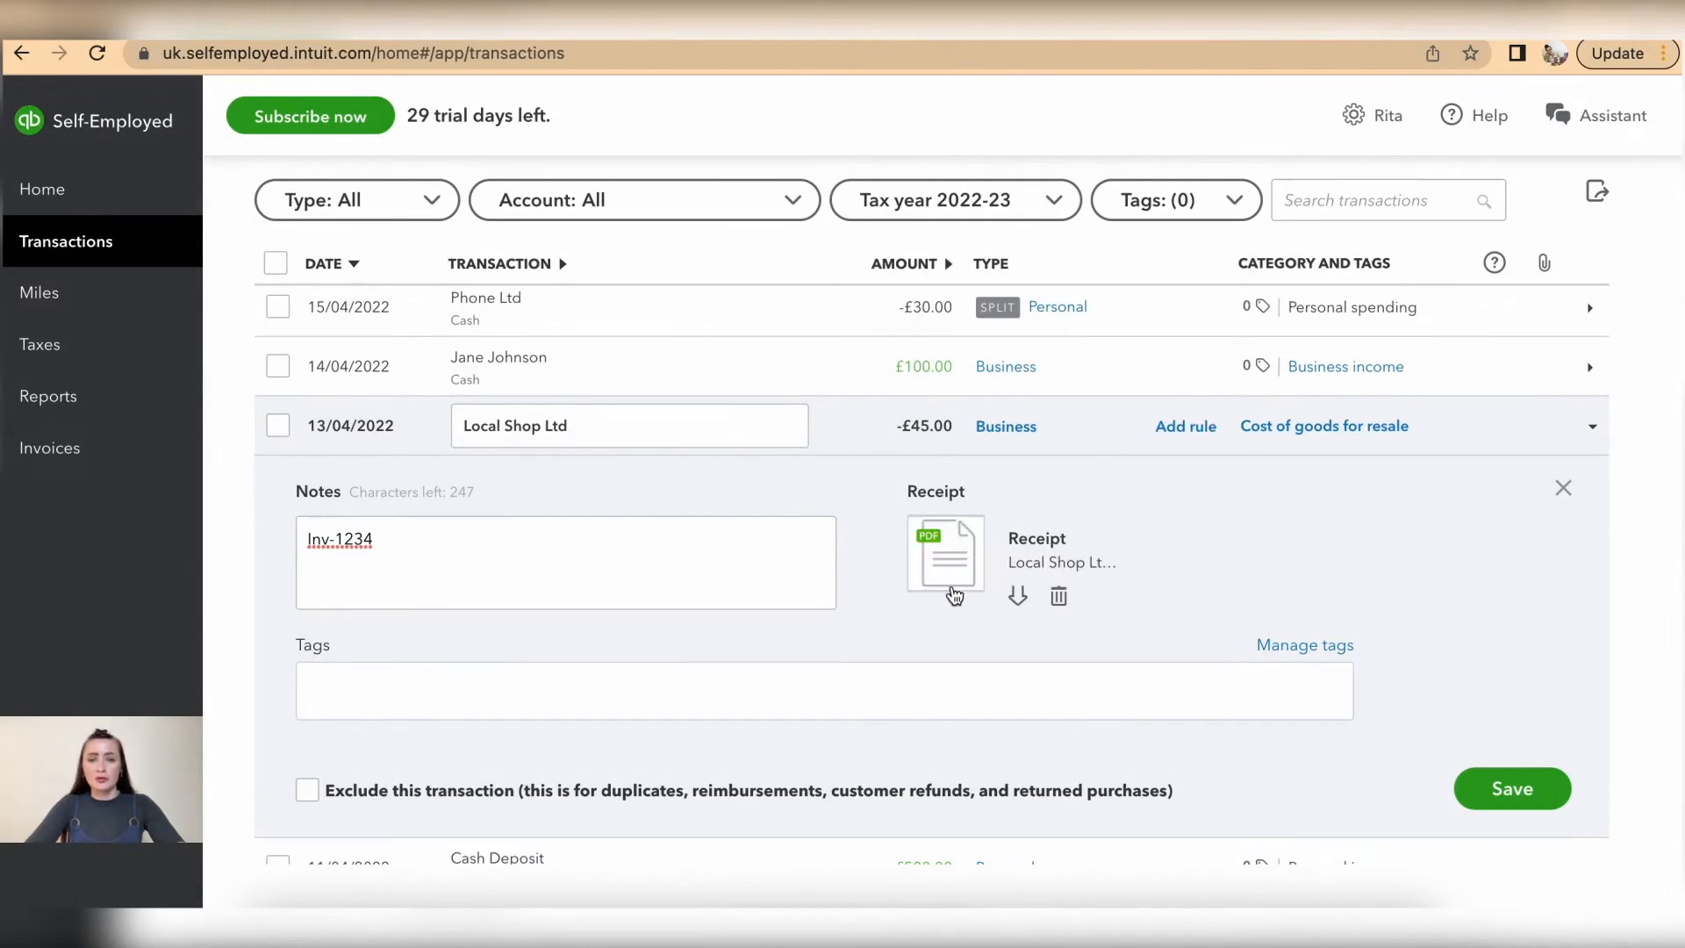
pyautogui.moveTo(978, 611)
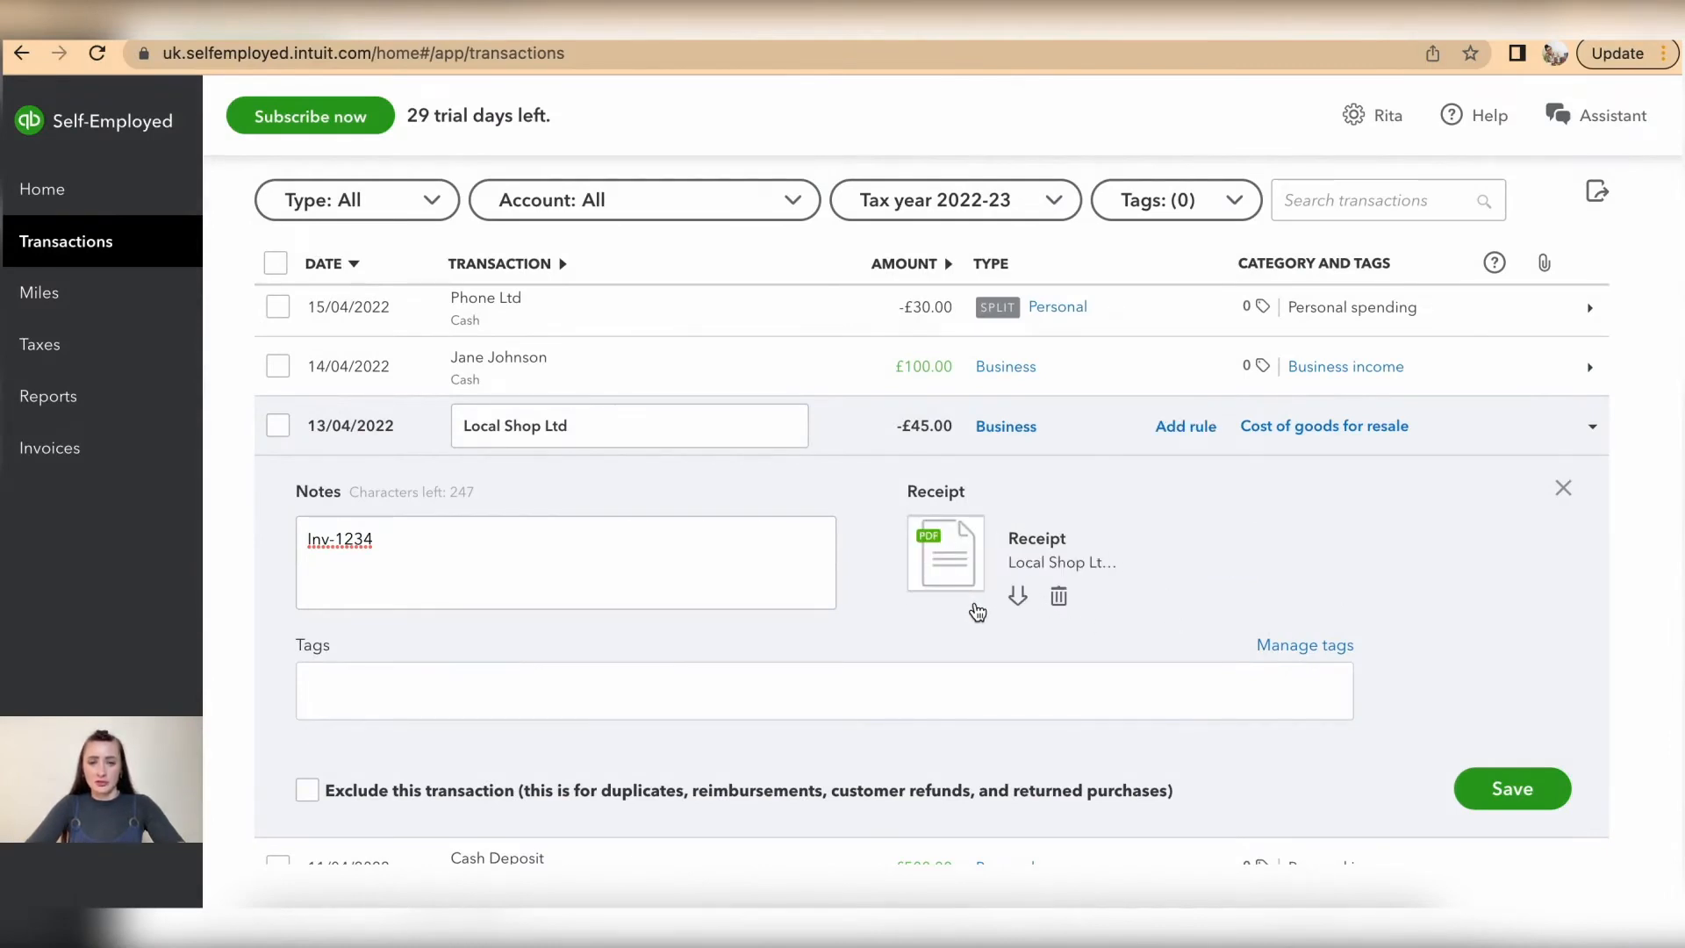